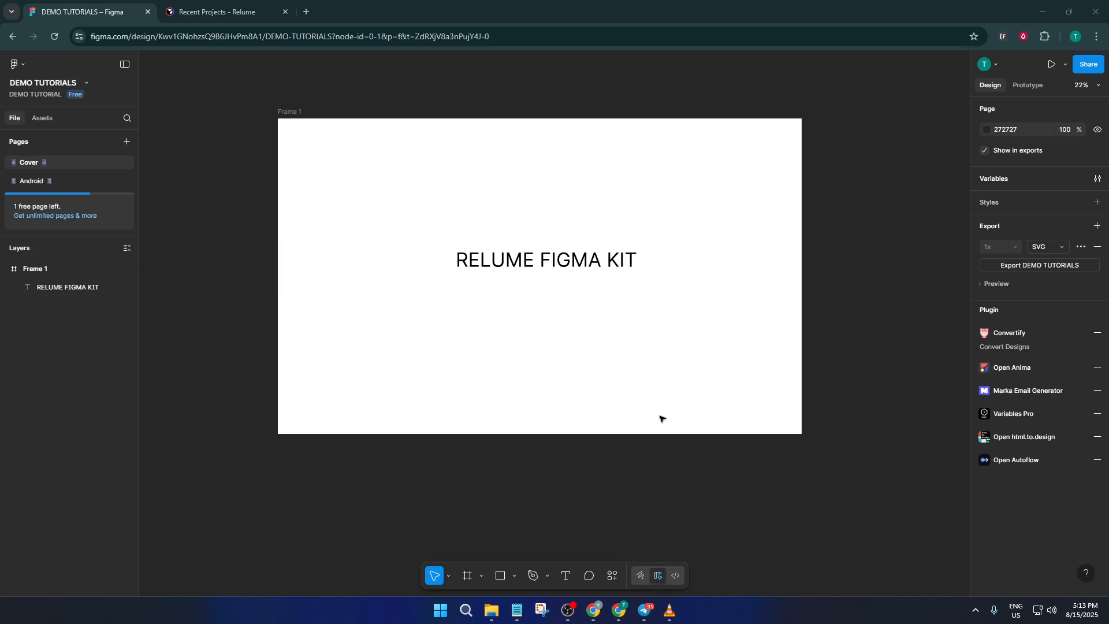
{"action": "mouse_move", "coordinate": [657, 394]}
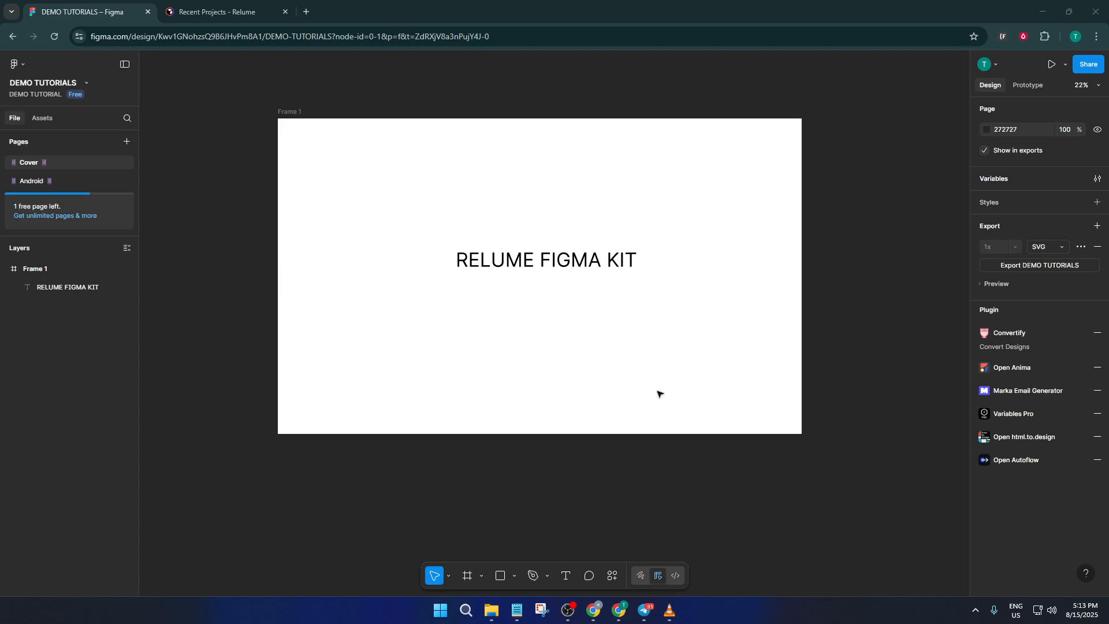
{"action": "mouse_move", "coordinate": [539, 393]}
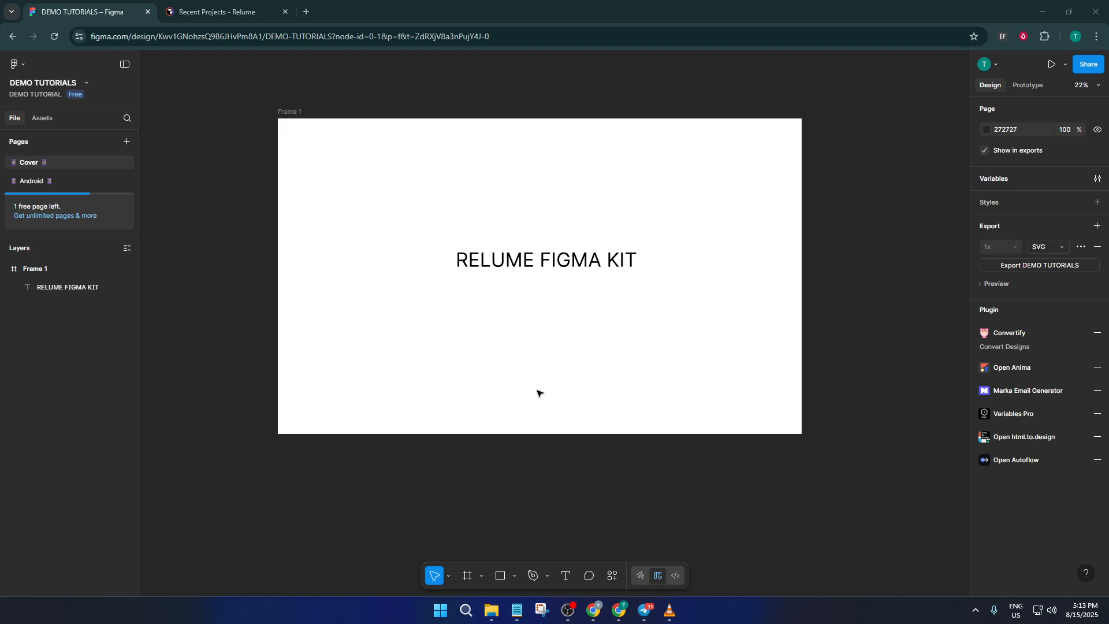
{"action": "mouse_move", "coordinate": [311, 181]}
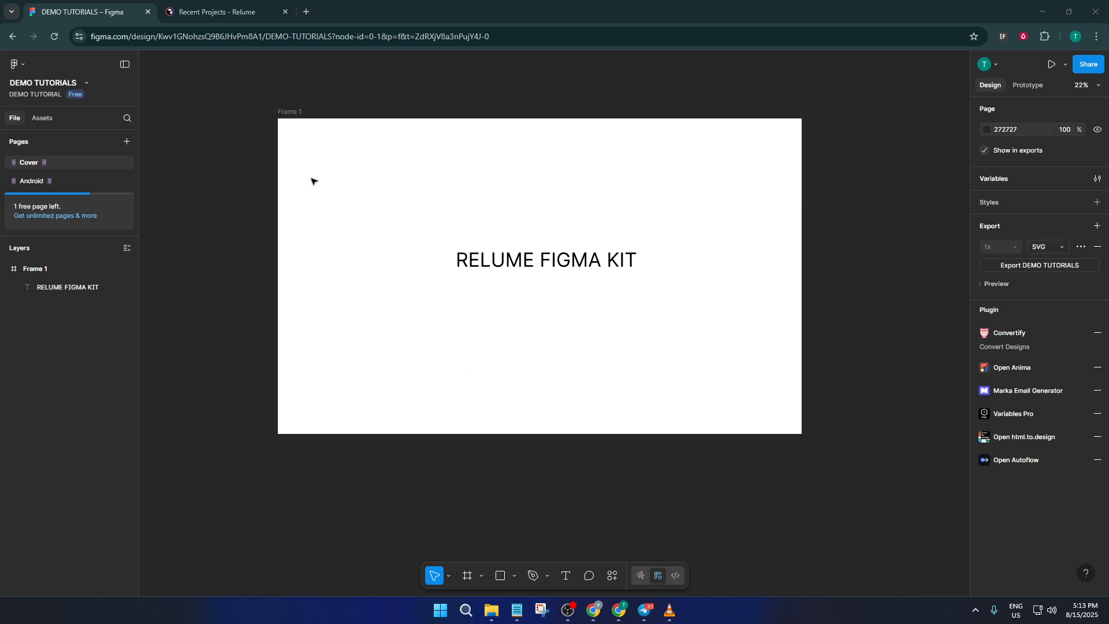
{"action": "mouse_move", "coordinate": [394, 226]}
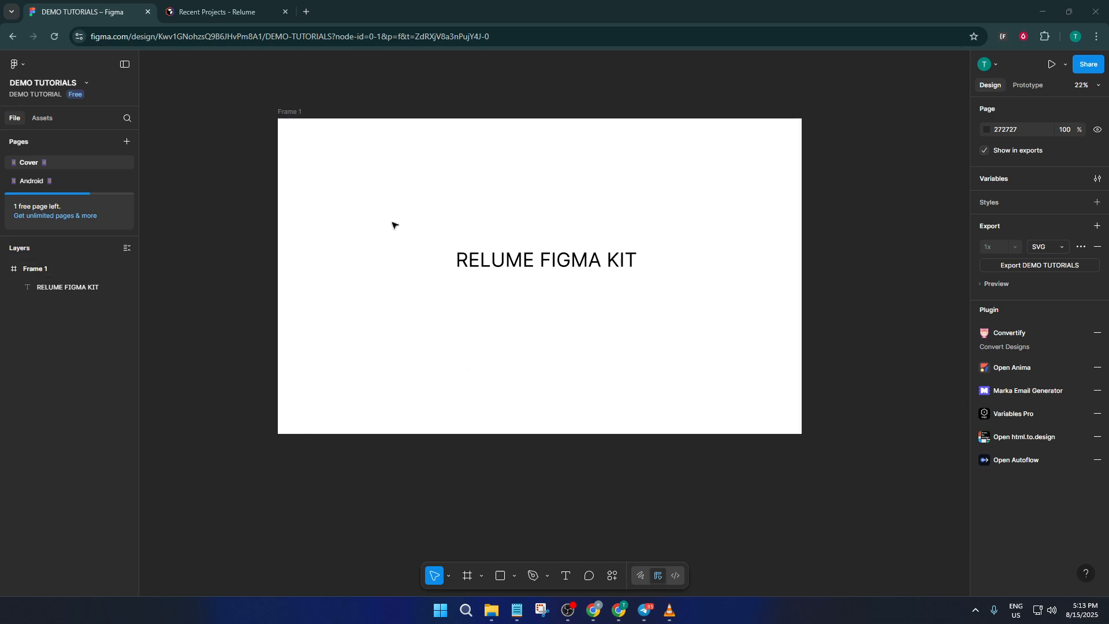
Switch the browser to the Recent Projects – Relume tab to show the Relume dashboard.
{"action": "left_click", "coordinate": [227, 12]}
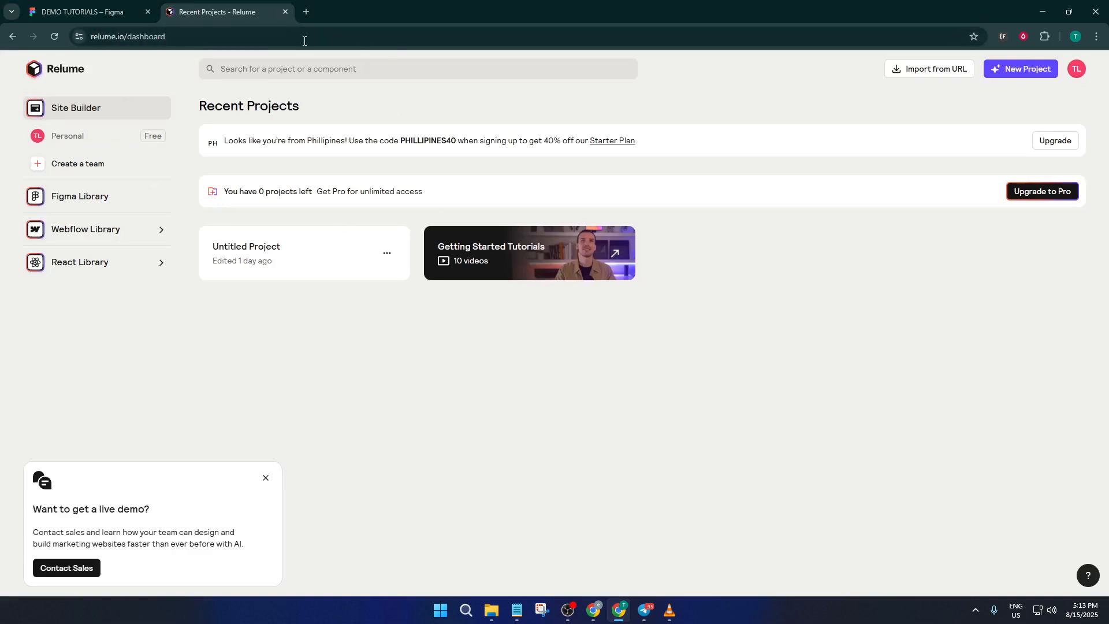
{"action": "mouse_move", "coordinate": [402, 368]}
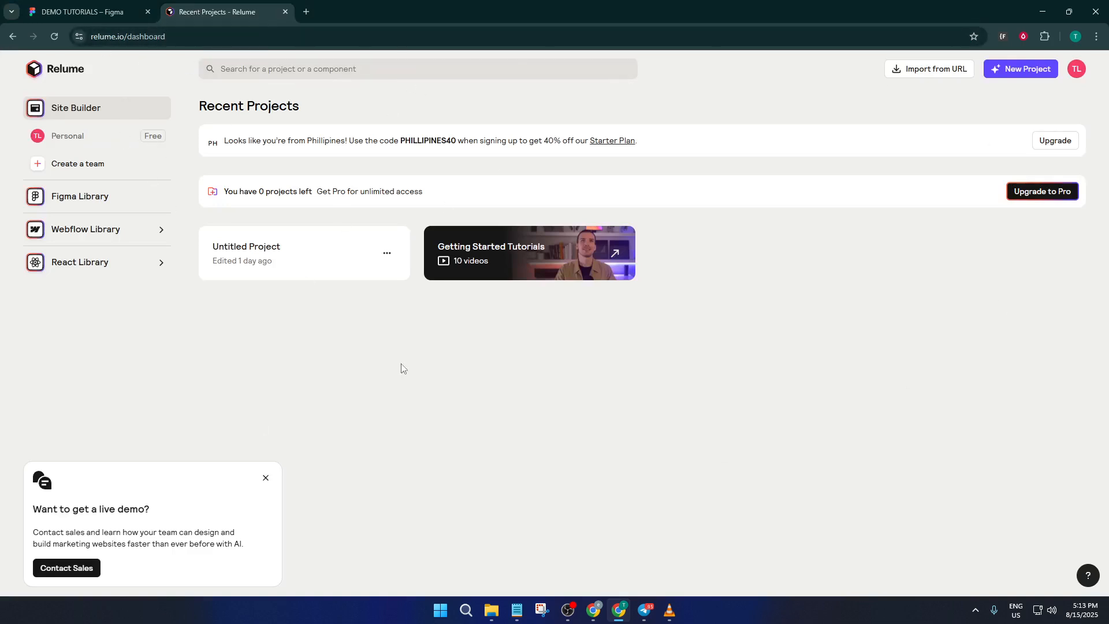
{"action": "mouse_move", "coordinate": [124, 294]}
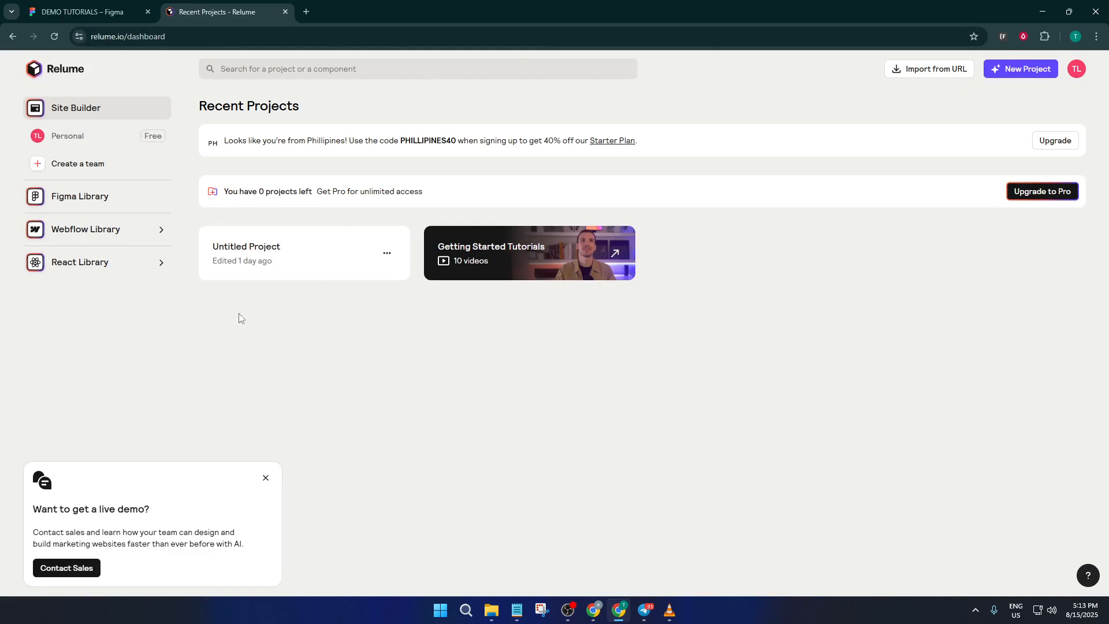
{"action": "mouse_move", "coordinate": [266, 322]}
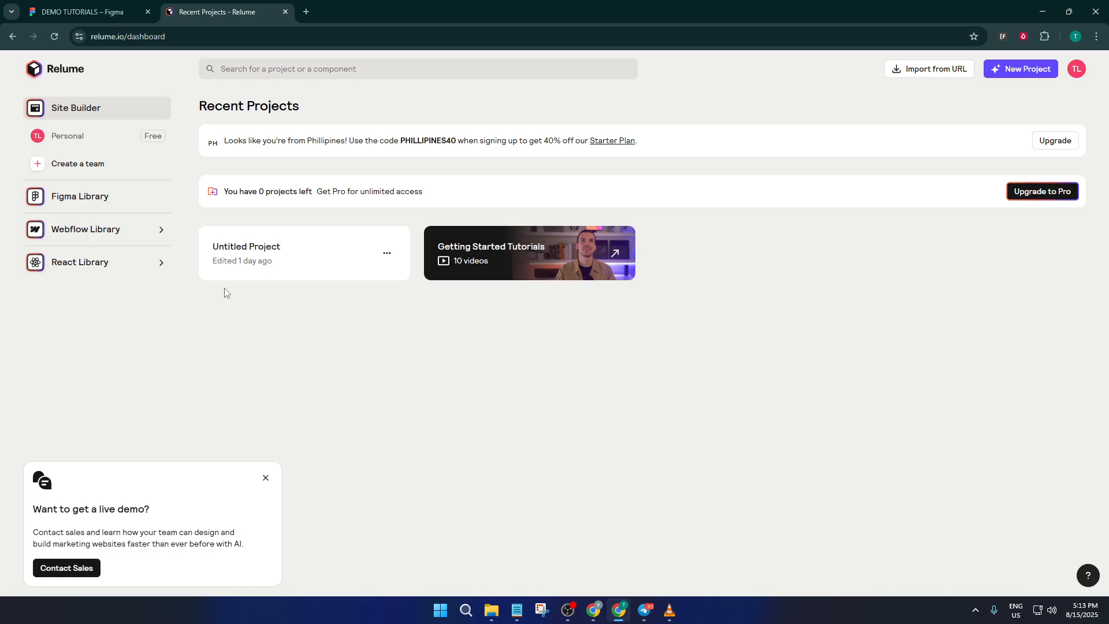
{"action": "mouse_move", "coordinate": [153, 223]}
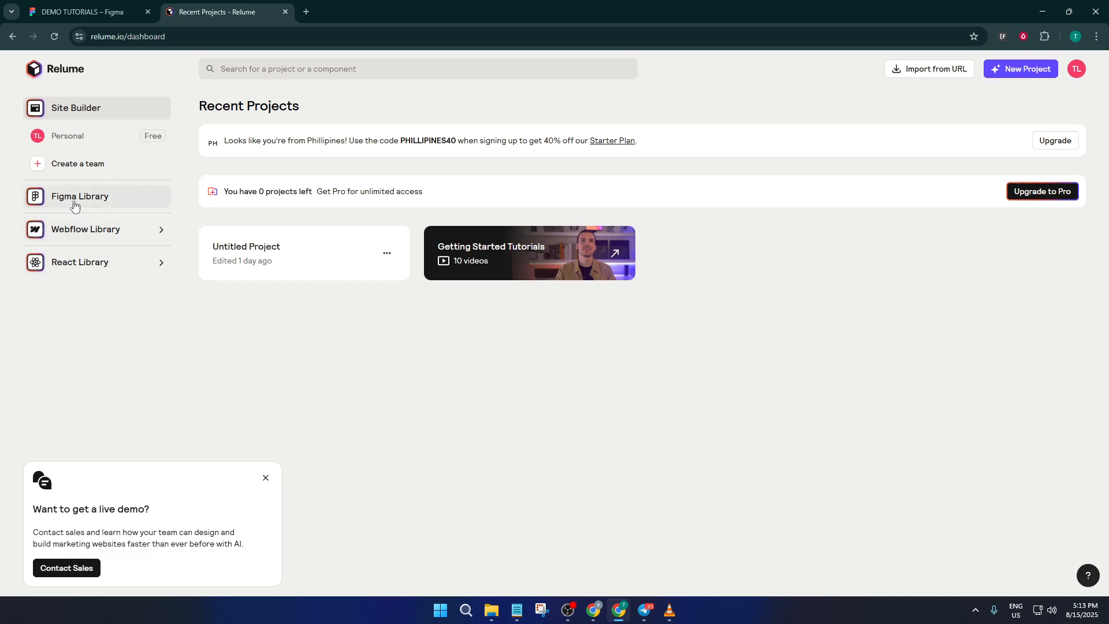
{"action": "mouse_move", "coordinate": [74, 200]}
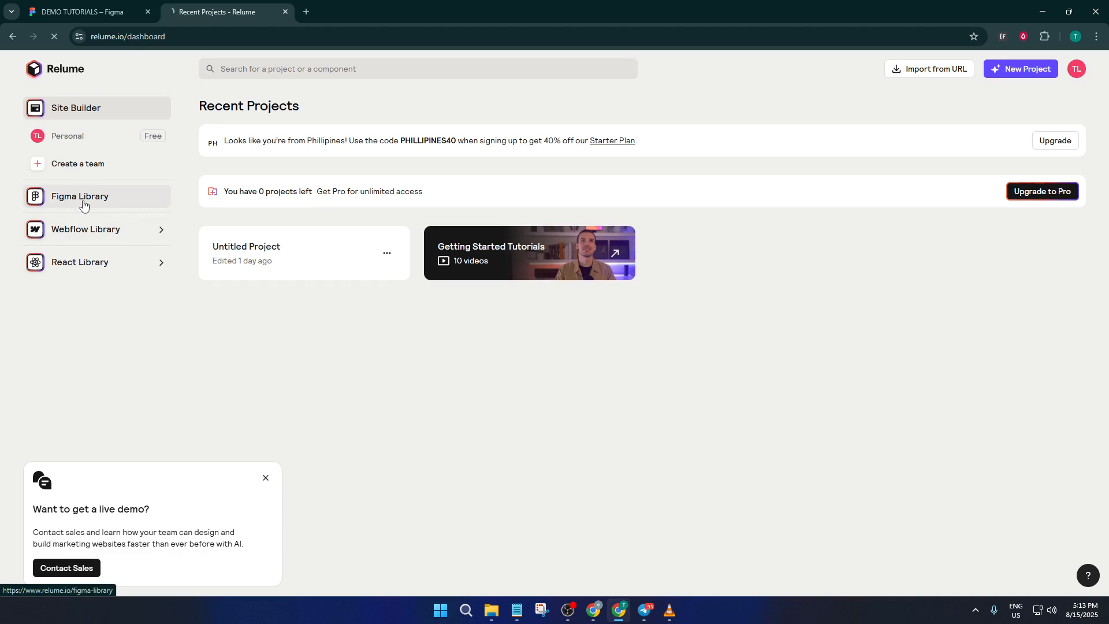
Go to Figma Library in the Relume sidebar, listing the Figma Kit, Plugin and Icons.
{"action": "left_click", "coordinate": [80, 196]}
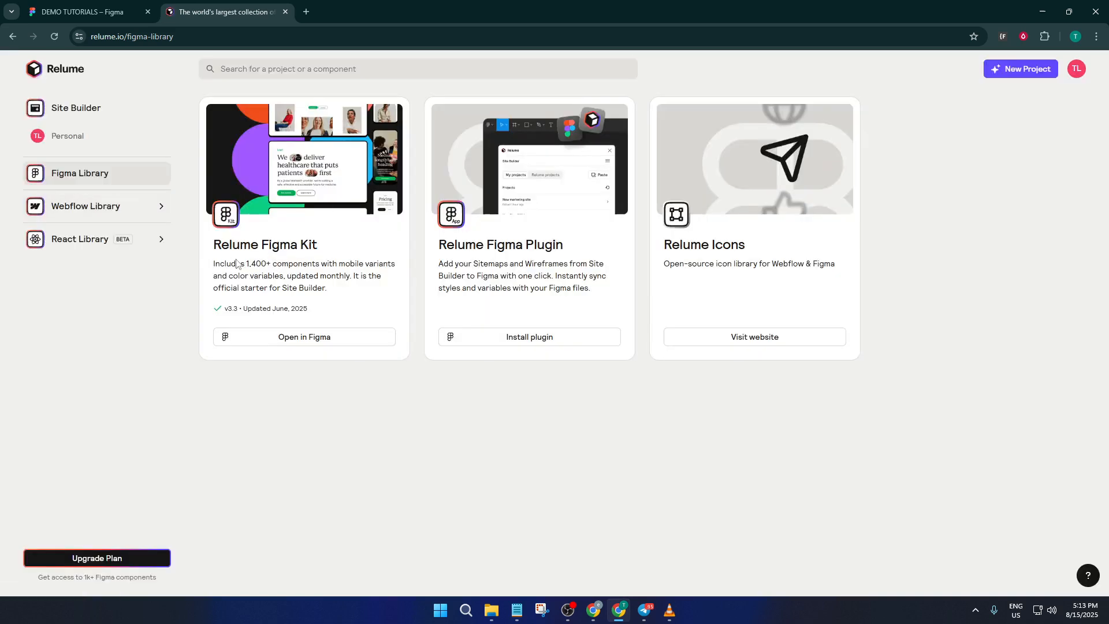
{"action": "mouse_move", "coordinate": [282, 260]}
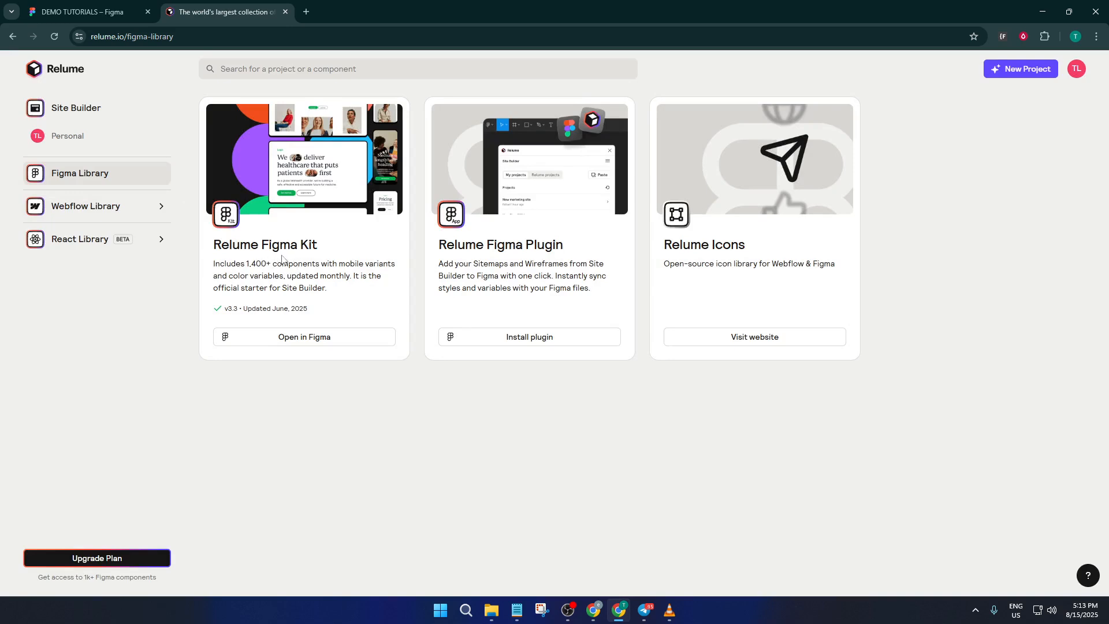
{"action": "mouse_move", "coordinate": [276, 276]}
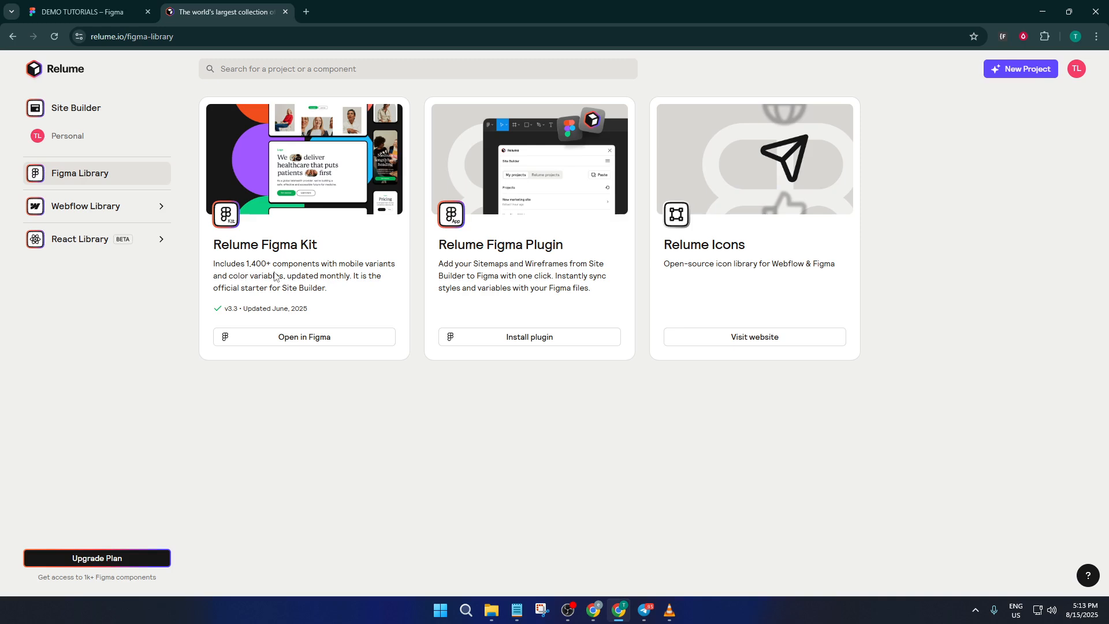
{"action": "mouse_move", "coordinate": [279, 293]}
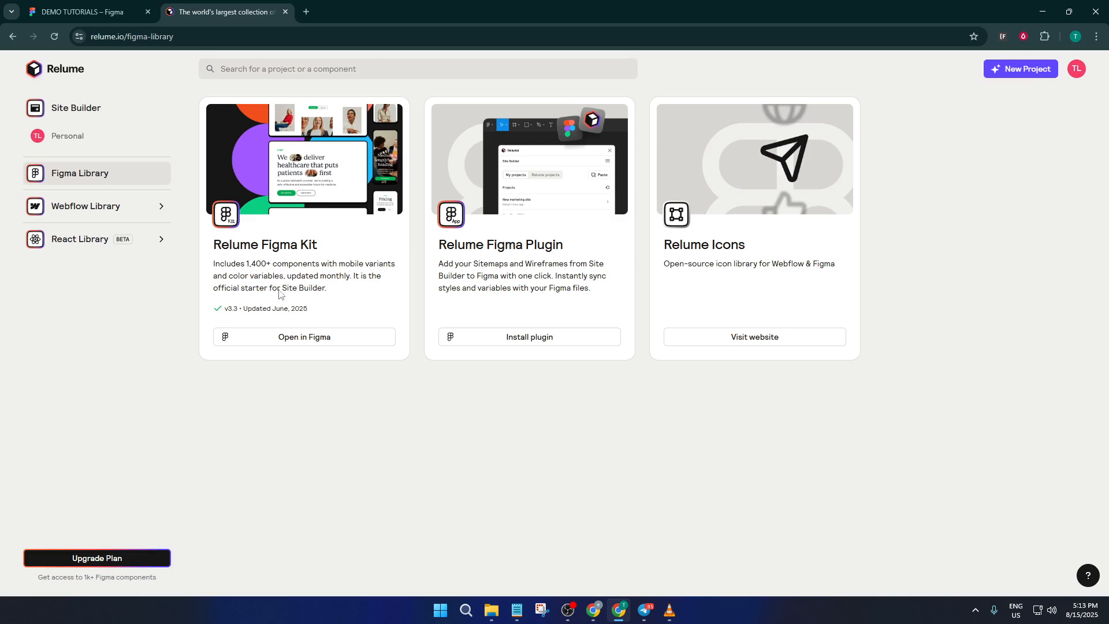
{"action": "mouse_move", "coordinate": [300, 306]}
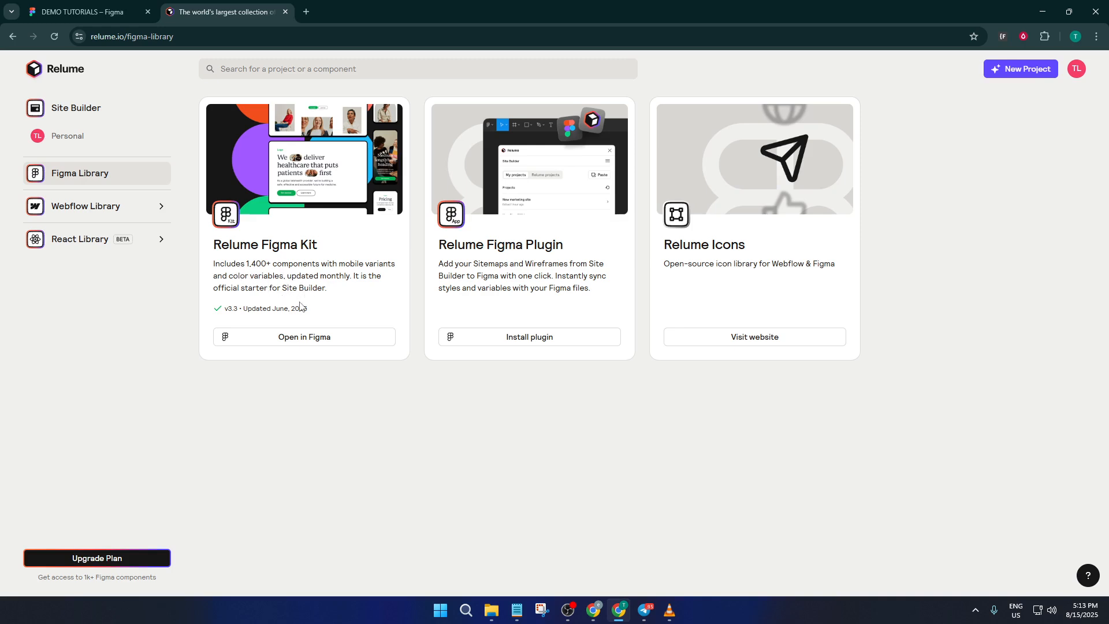
{"action": "mouse_move", "coordinate": [280, 298]}
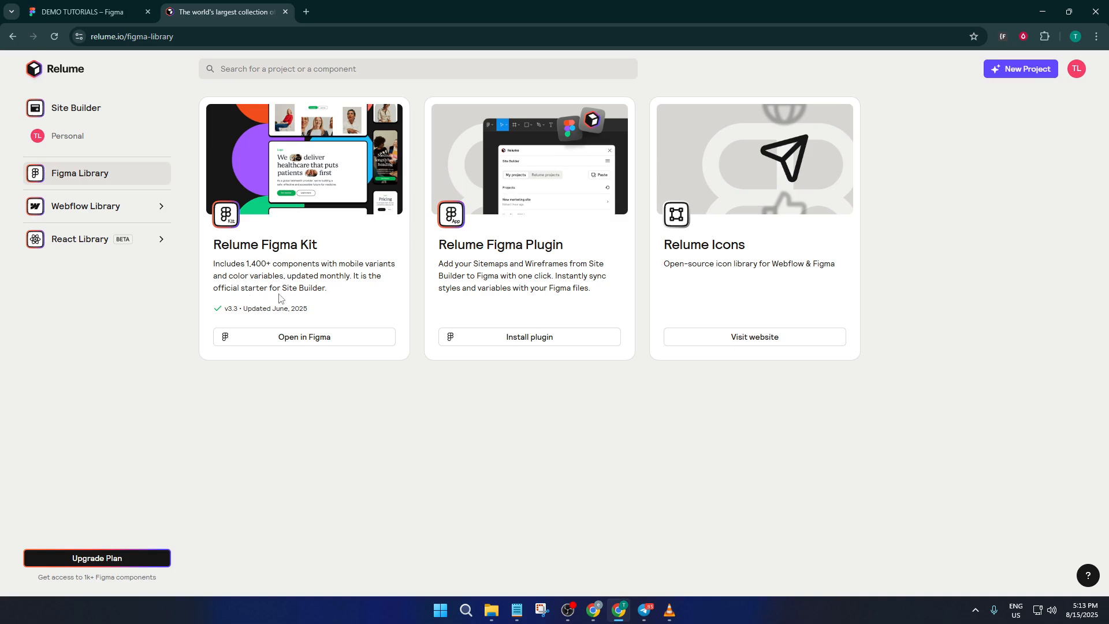
{"action": "mouse_move", "coordinate": [314, 299]}
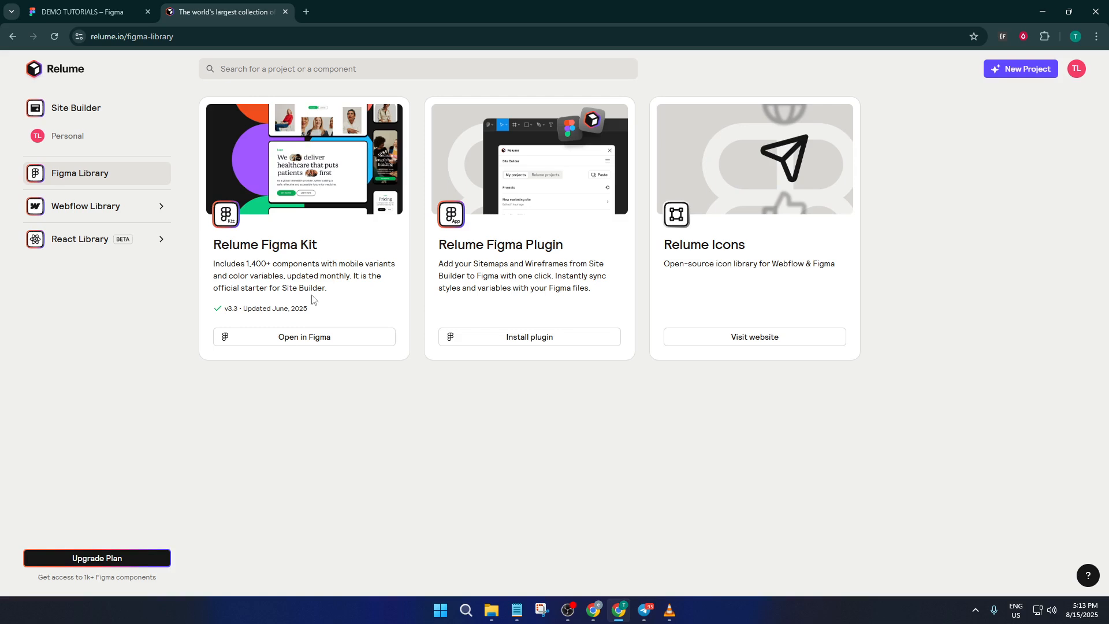
{"action": "mouse_move", "coordinate": [304, 337]}
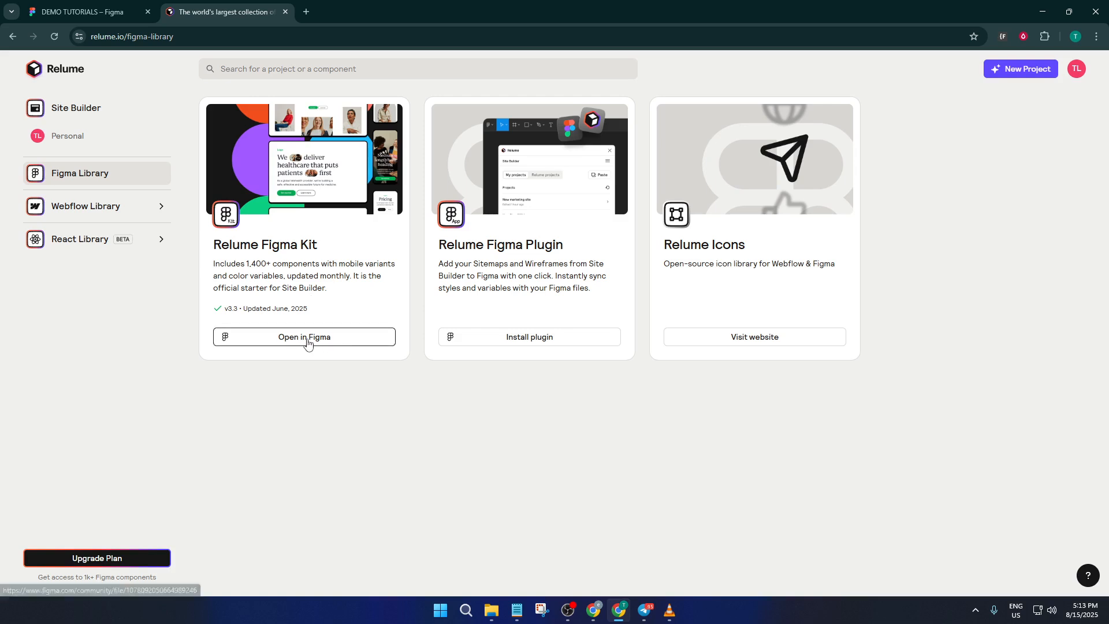
Launch the Relume Figma Kit card into its Figma Community file page in a new tab.
{"action": "left_click", "coordinate": [305, 337]}
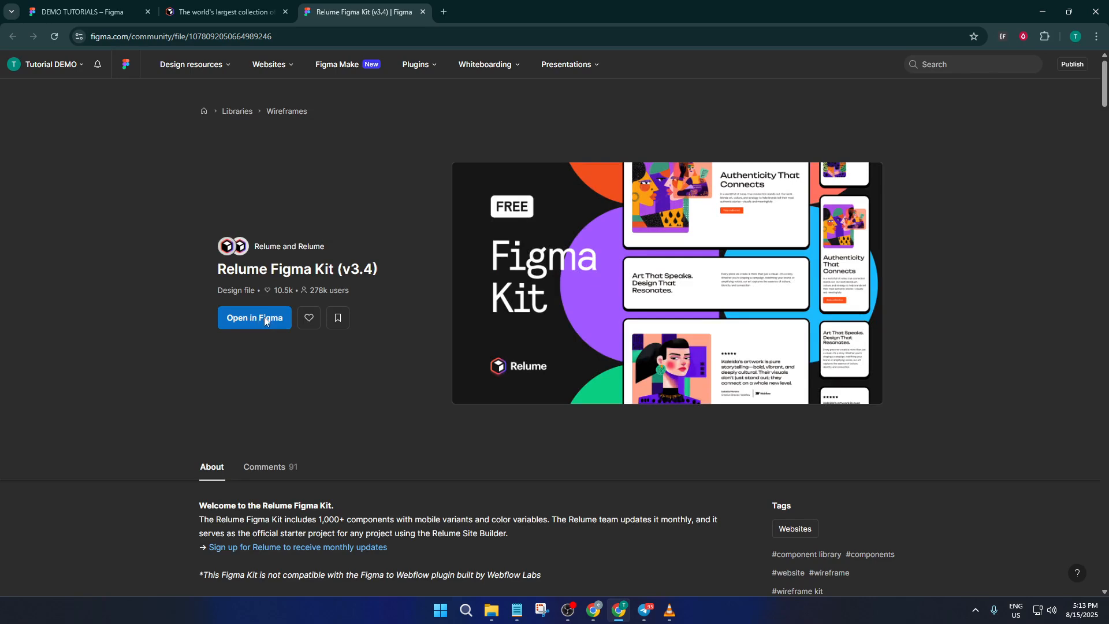
{"action": "mouse_move", "coordinate": [252, 322]}
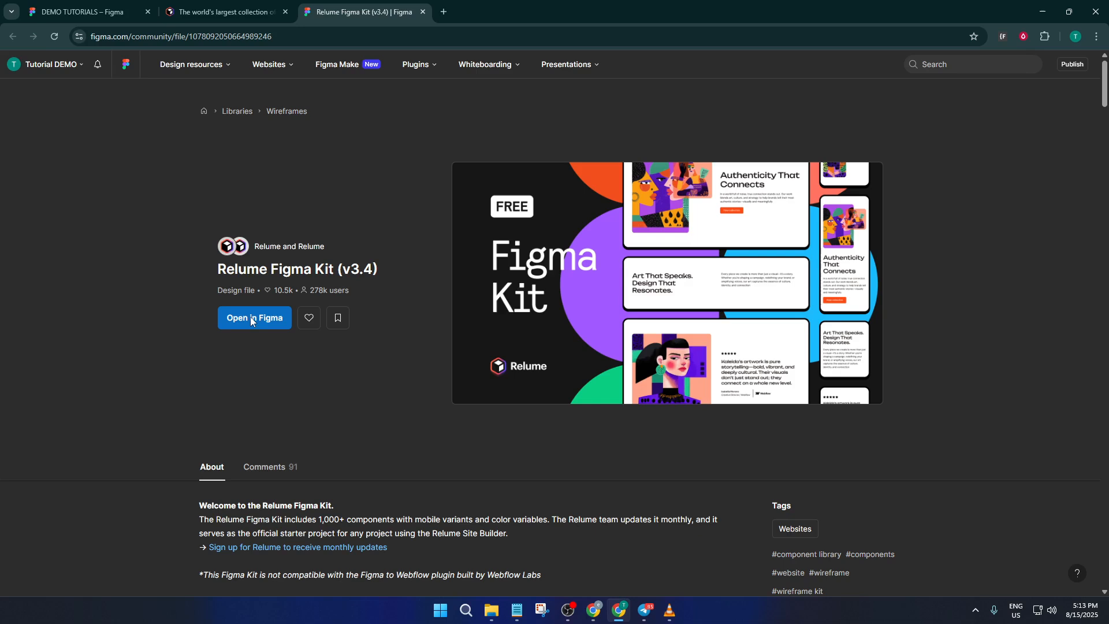
Duplicate the Relume Figma Kit (v3.4) into Drafts from the community page.
{"action": "left_click", "coordinate": [253, 318]}
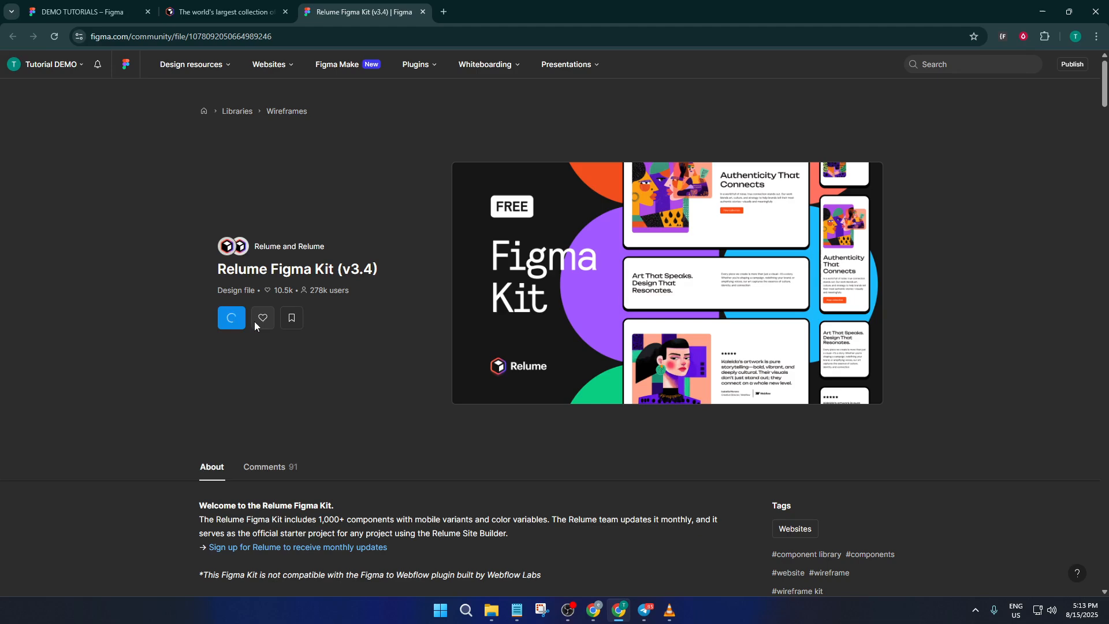
{"action": "mouse_move", "coordinate": [262, 318]}
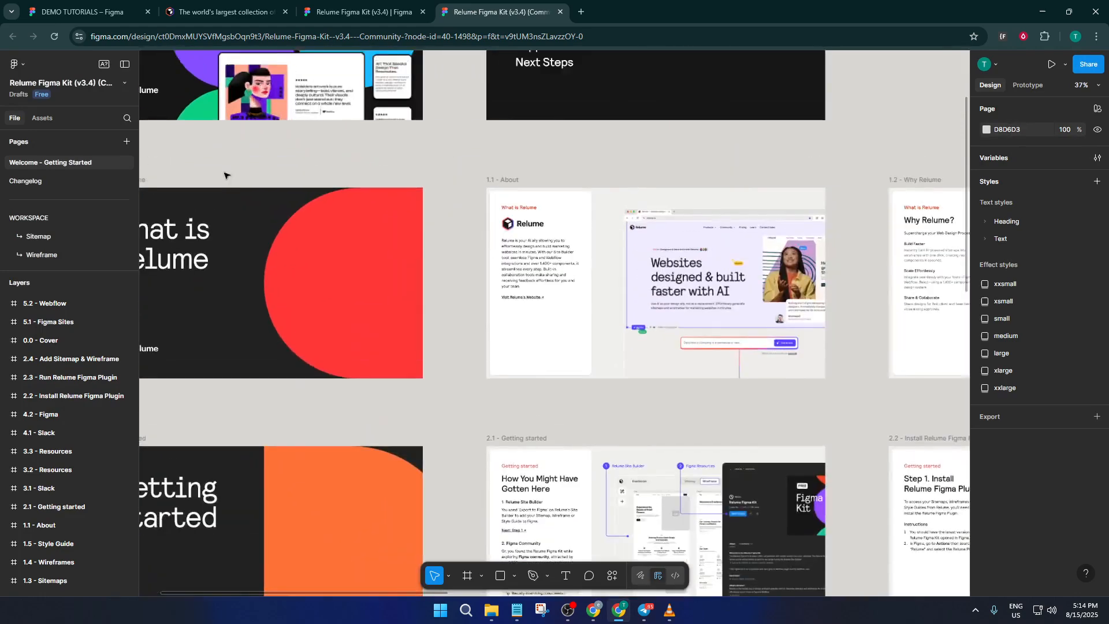
{"action": "scroll", "scroll_direction": "down", "scroll_amount": 3}
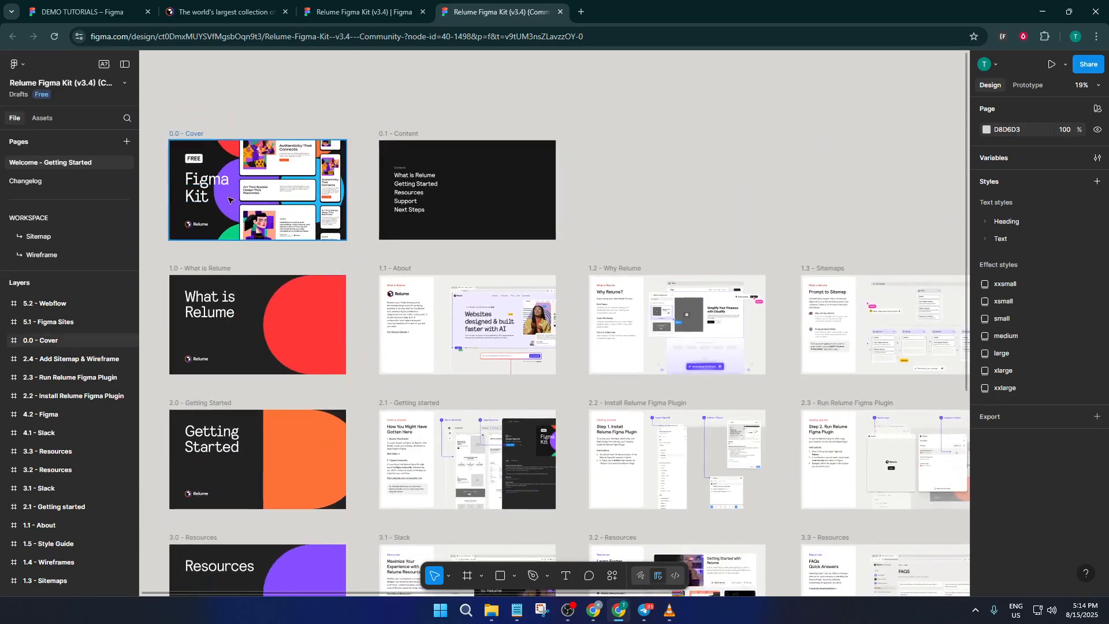
{"action": "scroll", "scroll_direction": "down", "scroll_amount": 3}
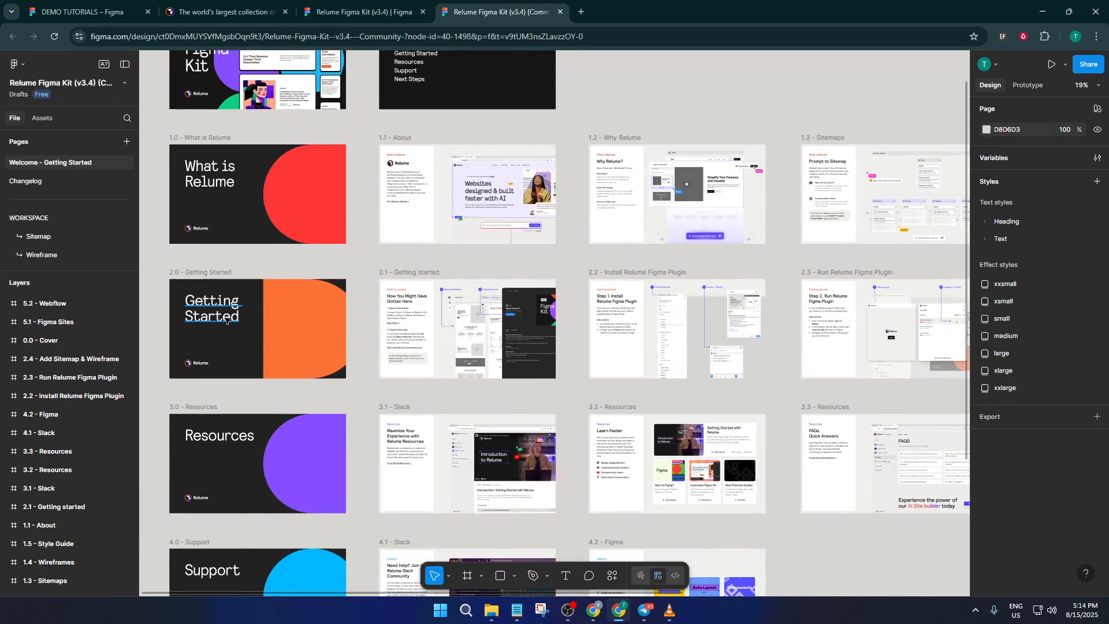
{"action": "scroll", "scroll_direction": "down", "scroll_amount": 3}
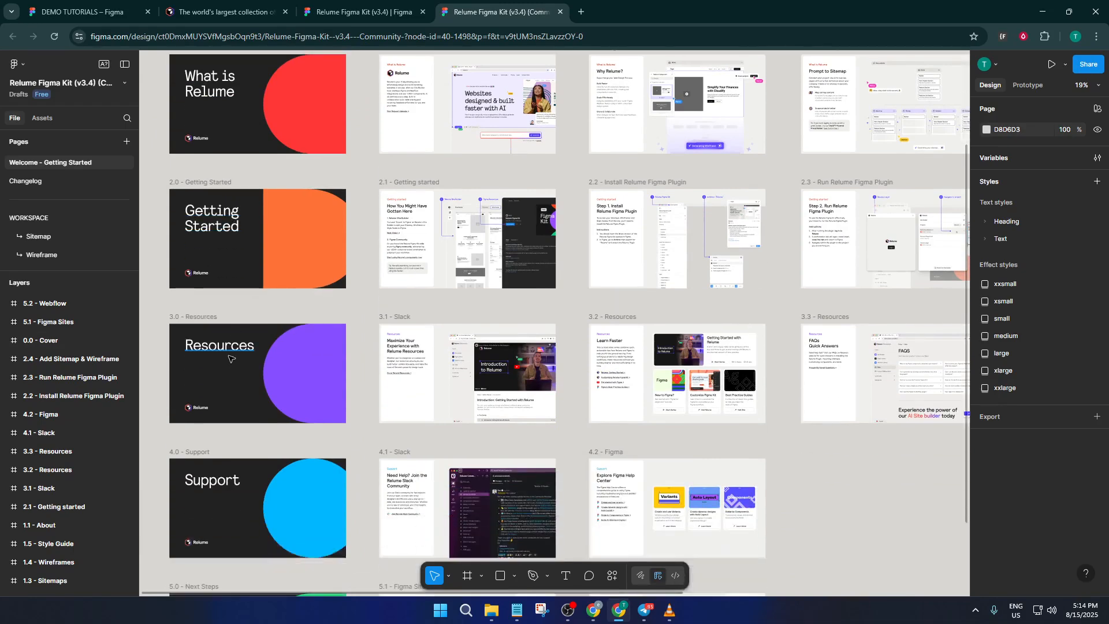
{"action": "scroll", "scroll_direction": "down", "scroll_amount": 3}
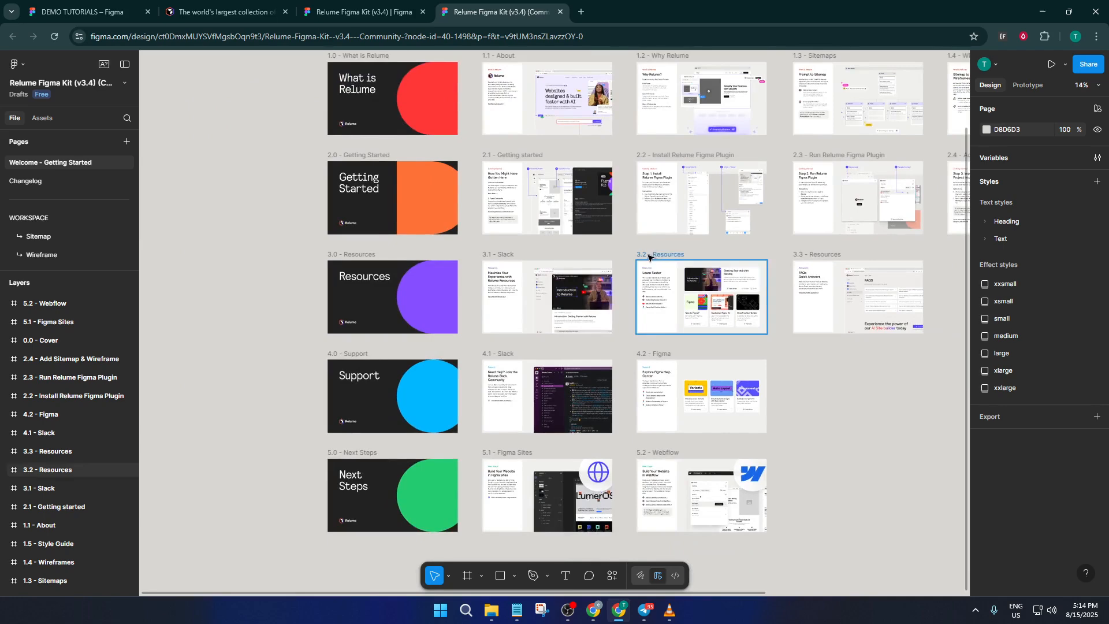
{"action": "scroll", "scroll_direction": "down", "scroll_amount": 3}
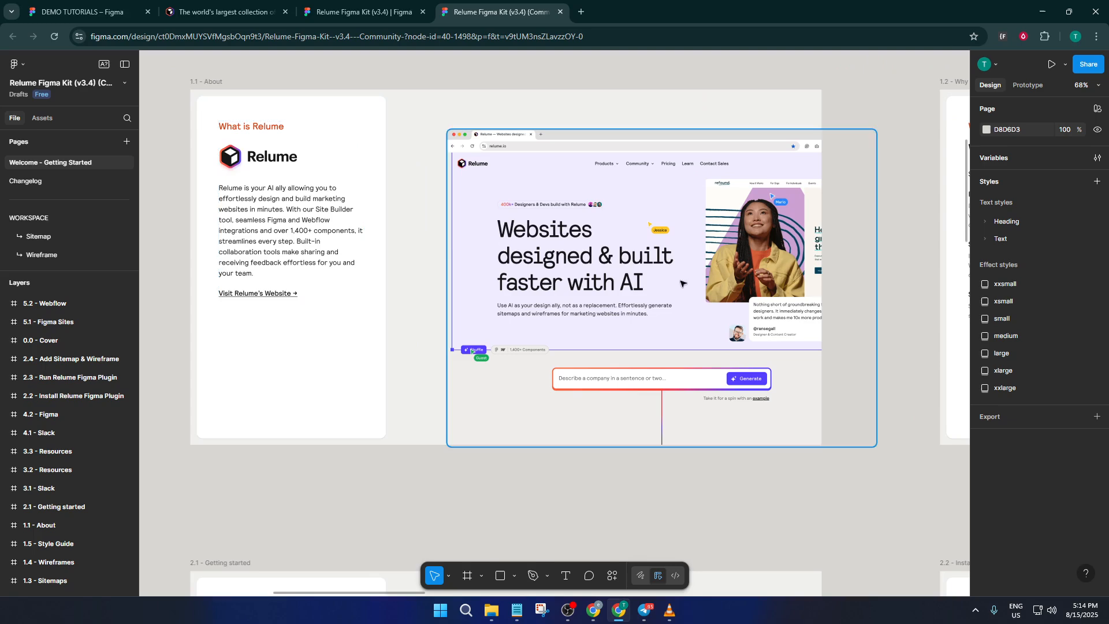
{"action": "mouse_move", "coordinate": [813, 244]}
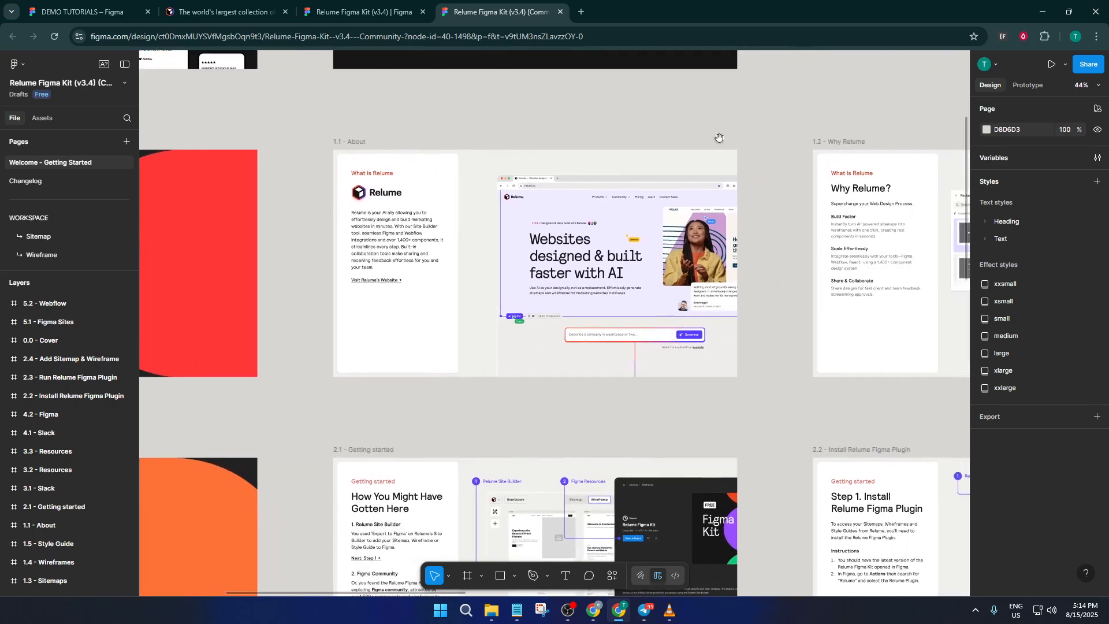
{"action": "mouse_move", "coordinate": [771, 246]}
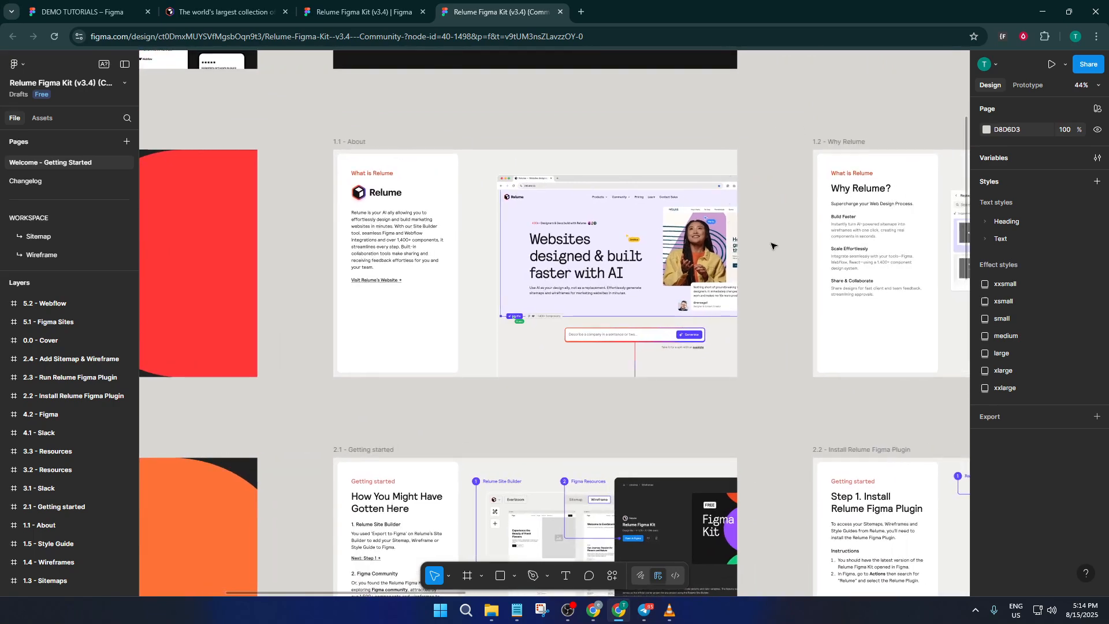